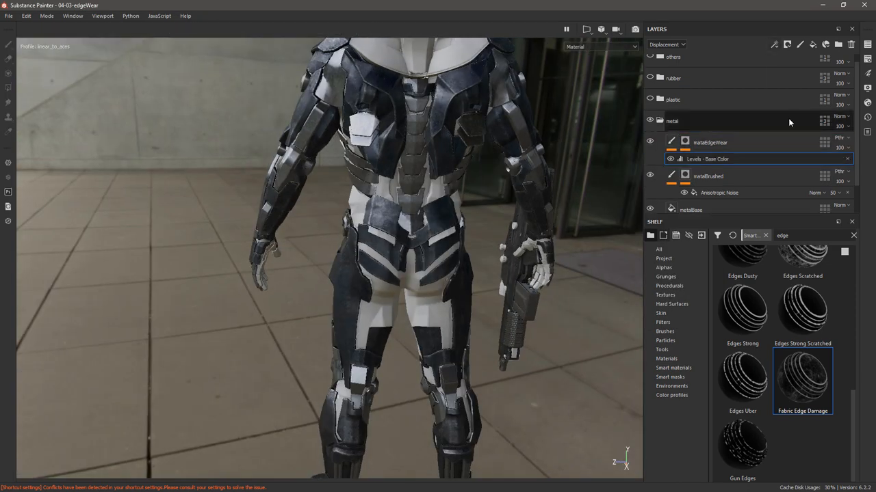
# Switch the viewport channel dropdown from Material to Specular for a single-channel view.
pyautogui.click(599, 46)
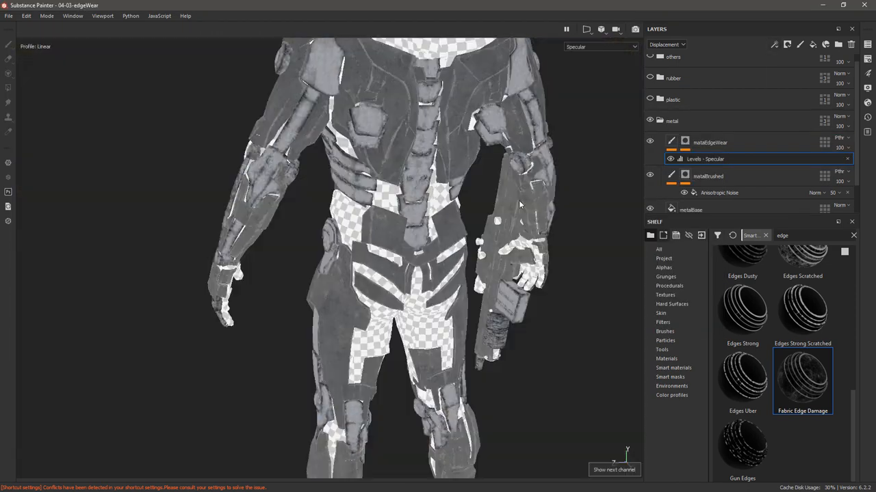